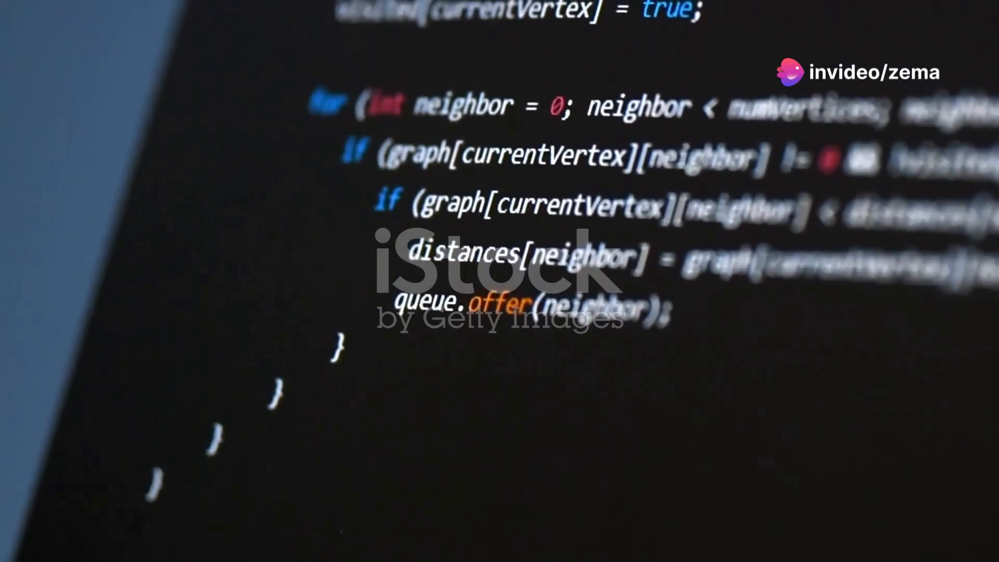
scroll("down", 3)
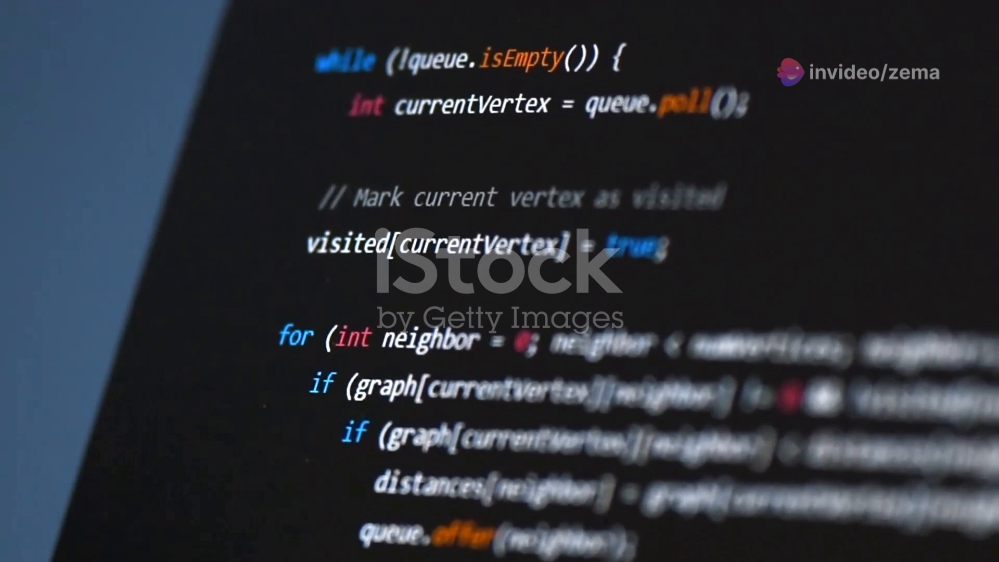
scroll("up", 3)
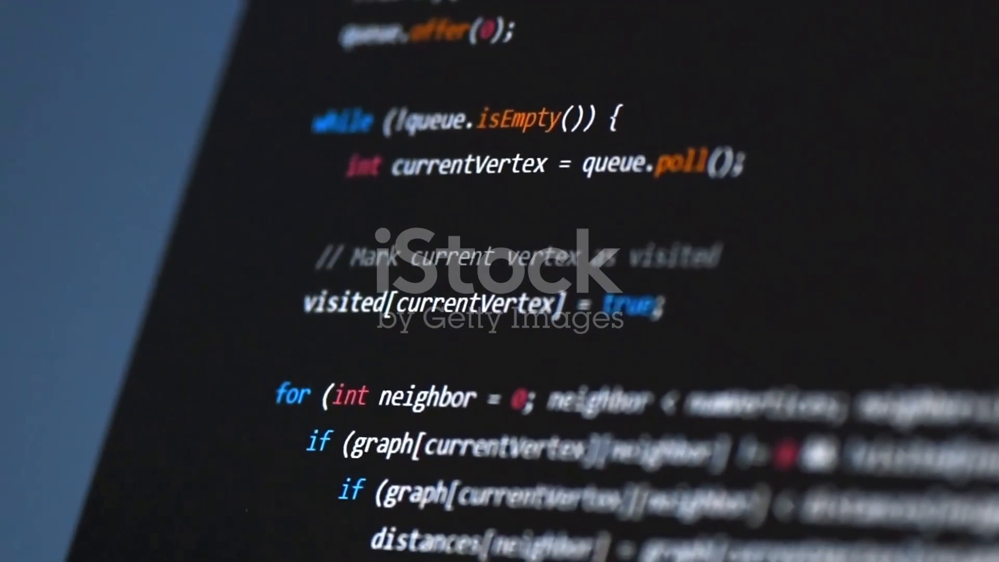